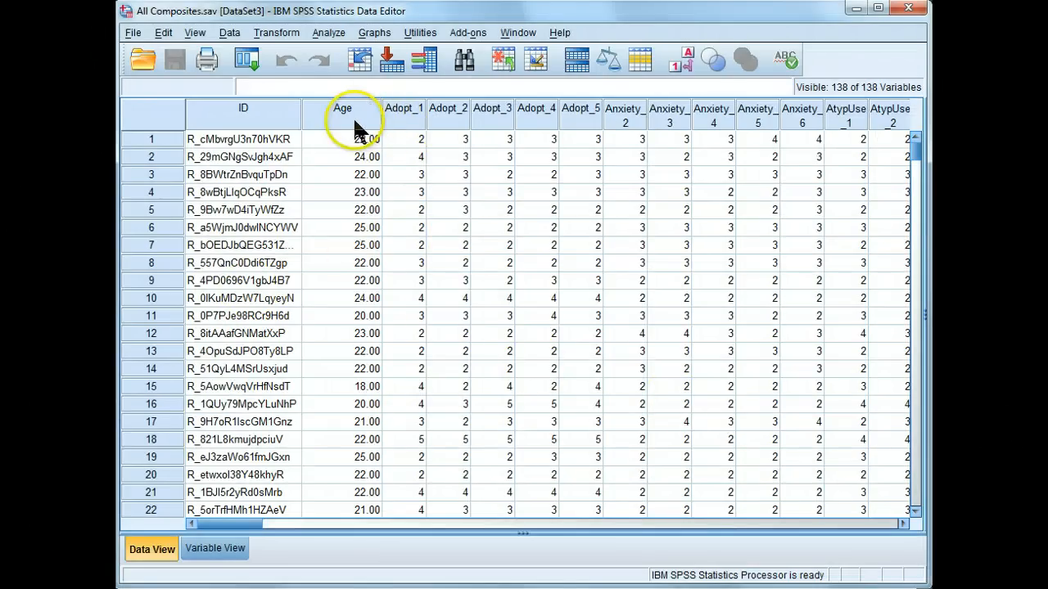
Sort the cases by Age in ascending order, leaving the oldest respondent (35) last
{"action": "left_click", "coordinate": [342, 108]}
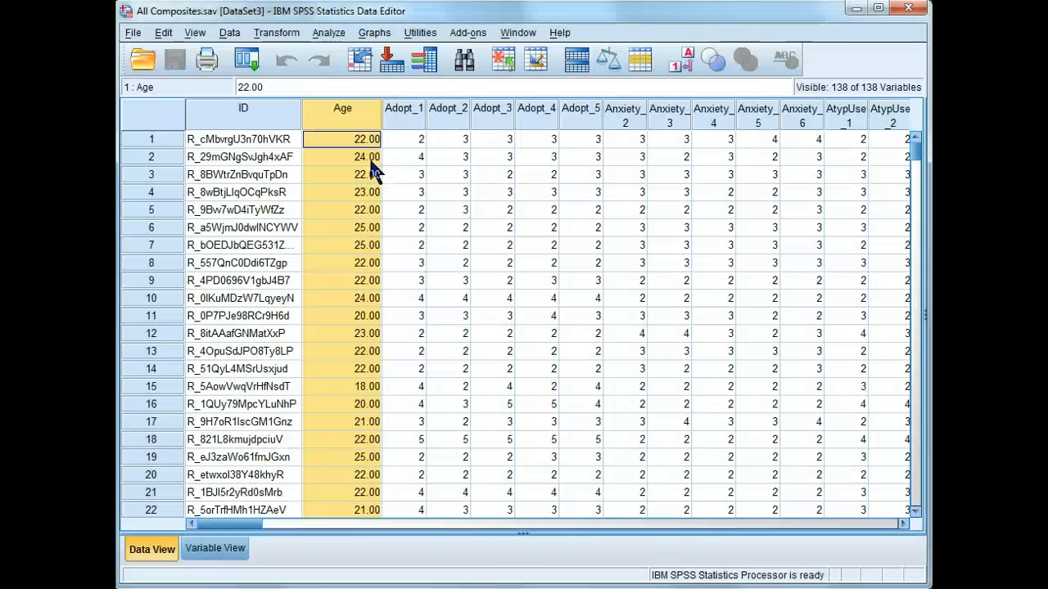
{"action": "mouse_move", "coordinate": [393, 254]}
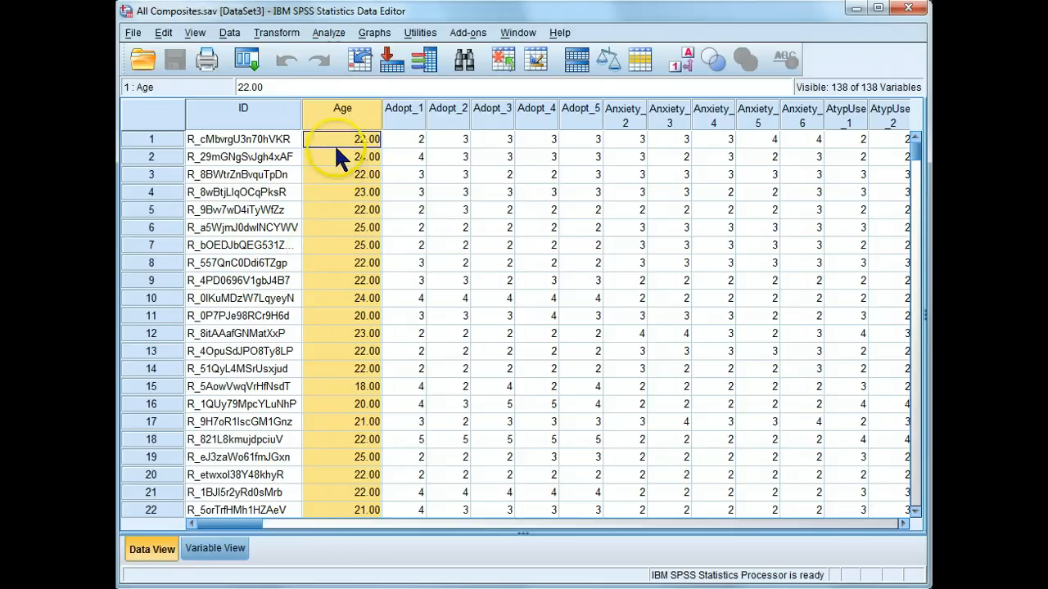
{"action": "right_click", "coordinate": [342, 139]}
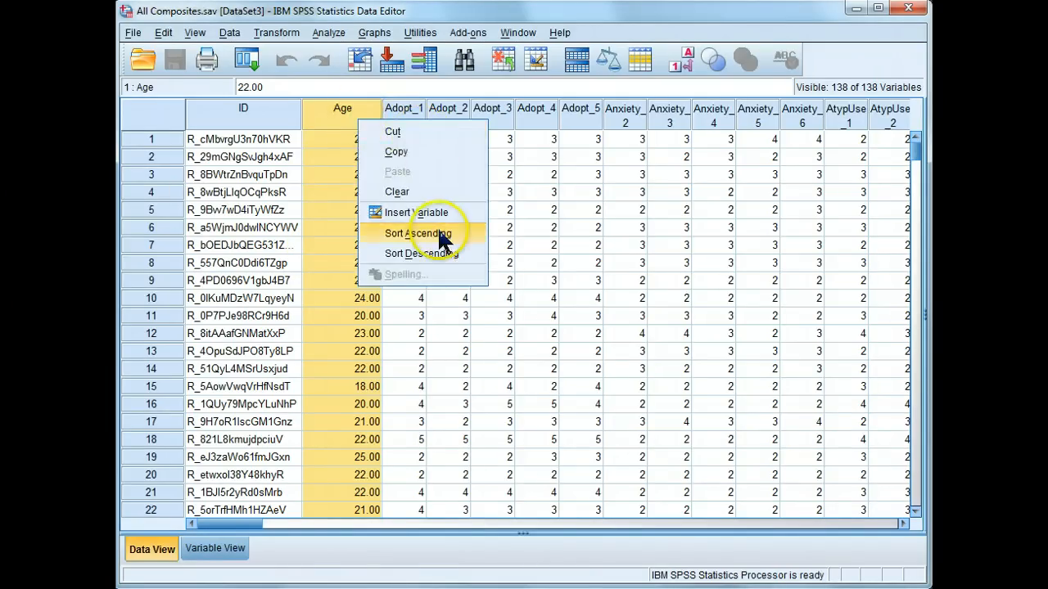
{"action": "left_click", "coordinate": [418, 233]}
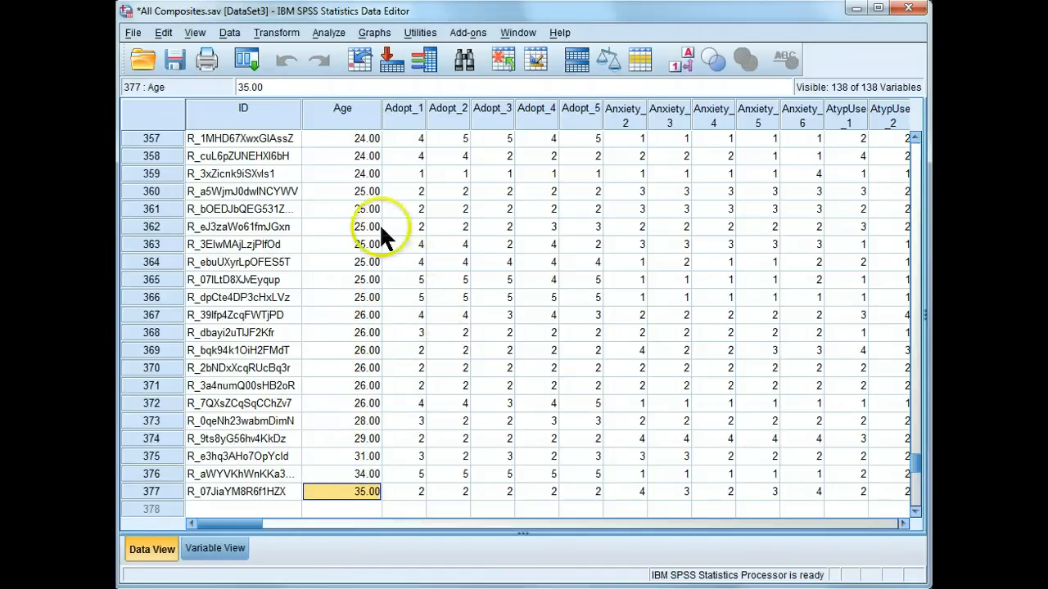
{"action": "mouse_move", "coordinate": [328, 119]}
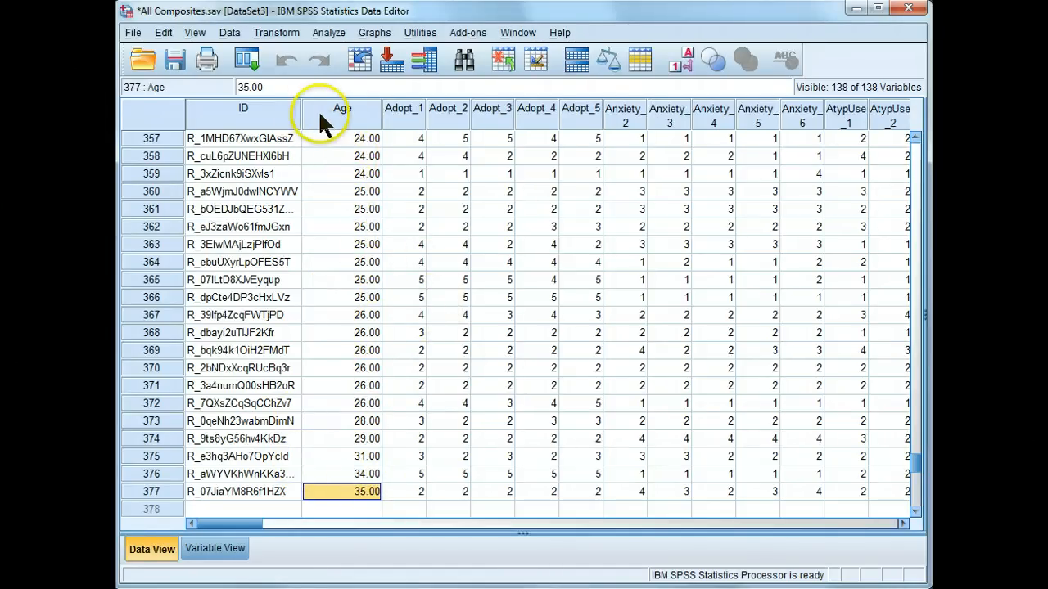
{"action": "mouse_move", "coordinate": [340, 137]}
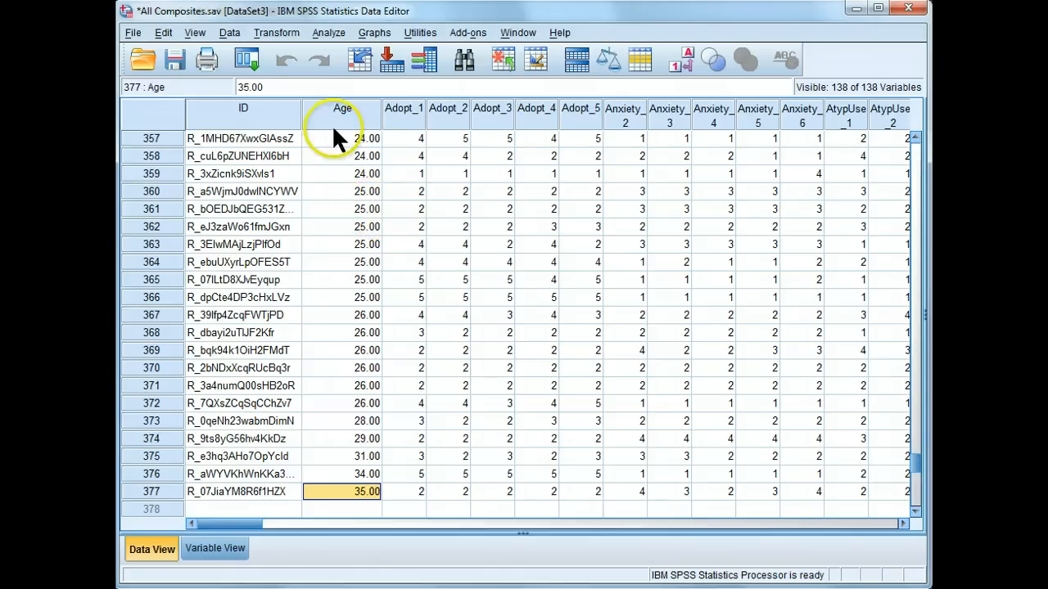
Run Frequencies on Age with the Median statistic requested, giving median 22
{"action": "left_click", "coordinate": [328, 33]}
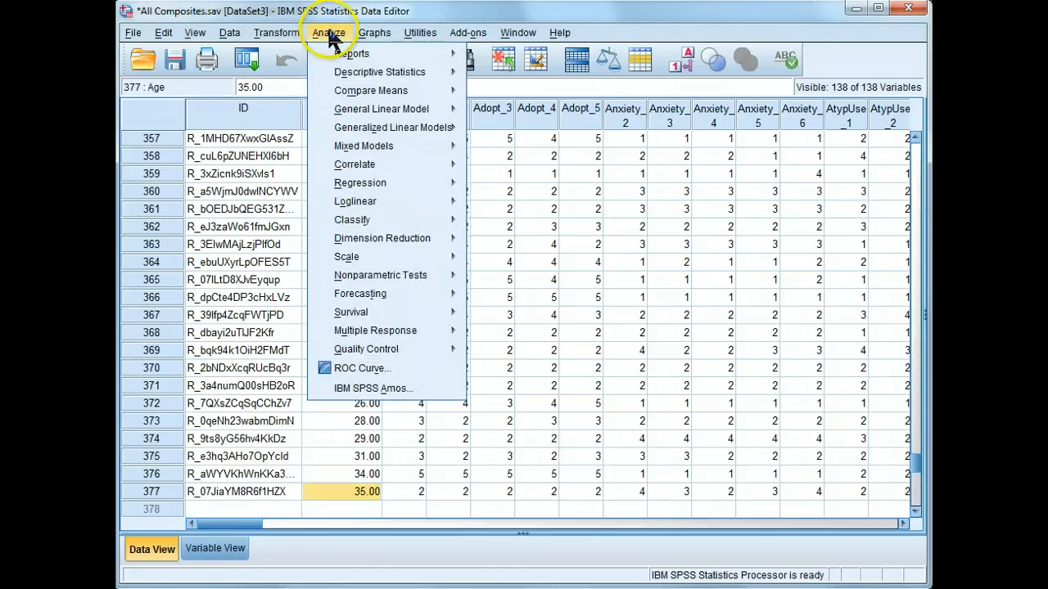
{"action": "left_click", "coordinate": [379, 72]}
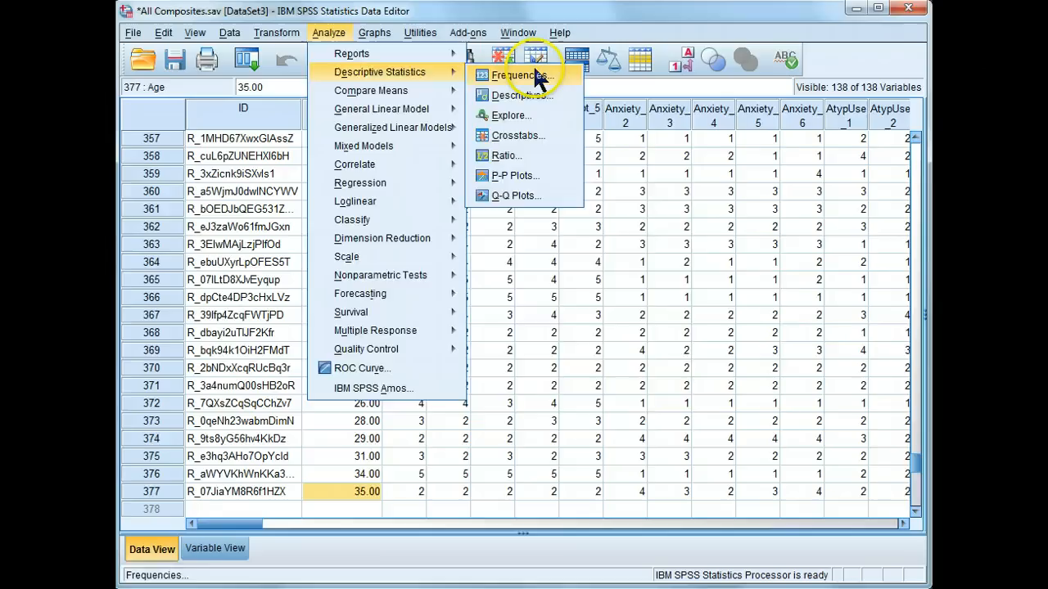
{"action": "left_click", "coordinate": [515, 75]}
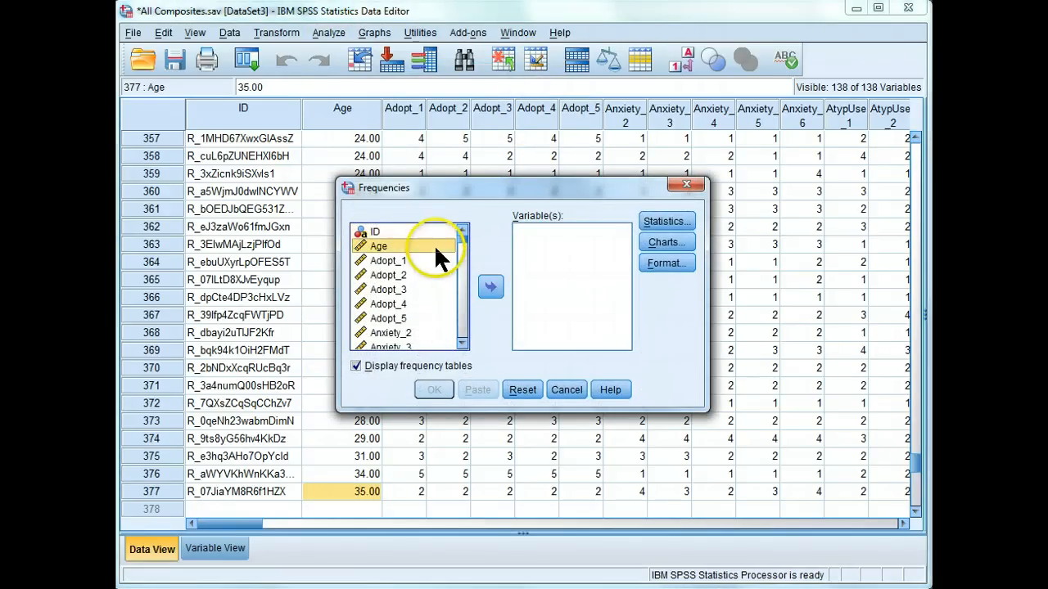
{"action": "left_click", "coordinate": [490, 286]}
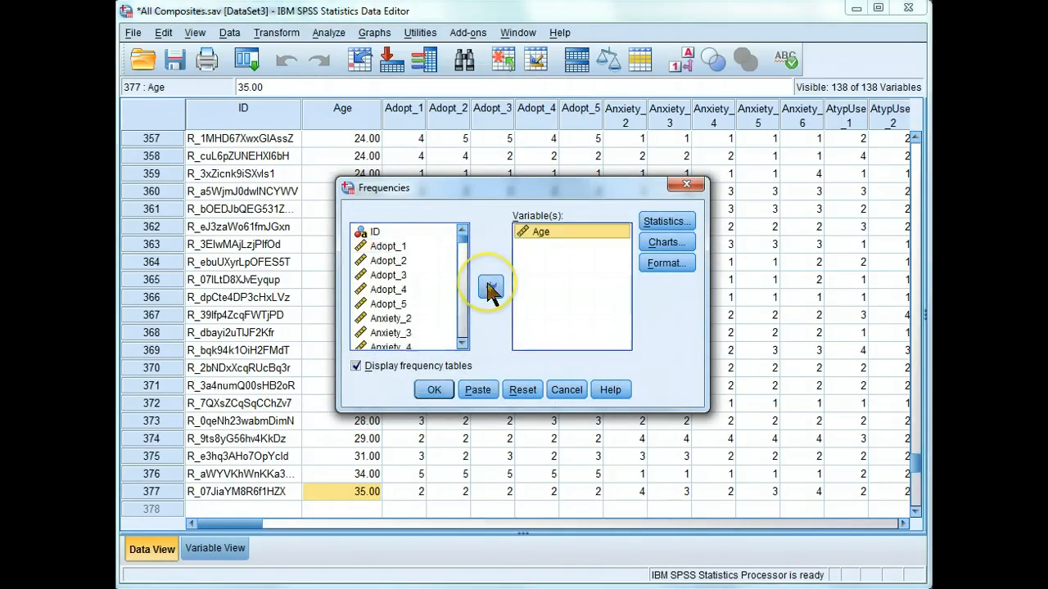
{"action": "left_click", "coordinate": [666, 221]}
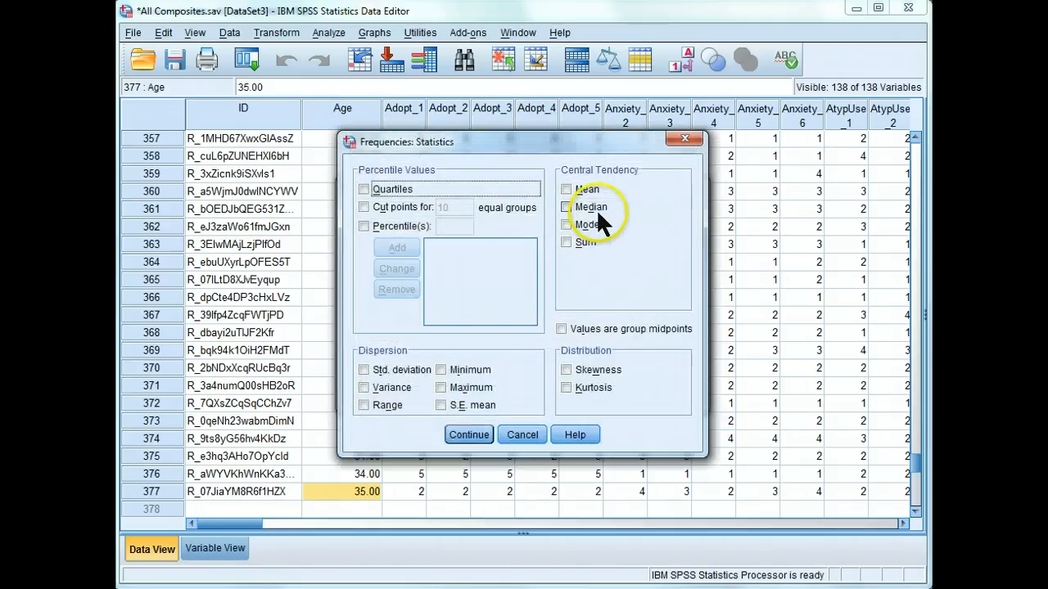
{"action": "left_click", "coordinate": [567, 208]}
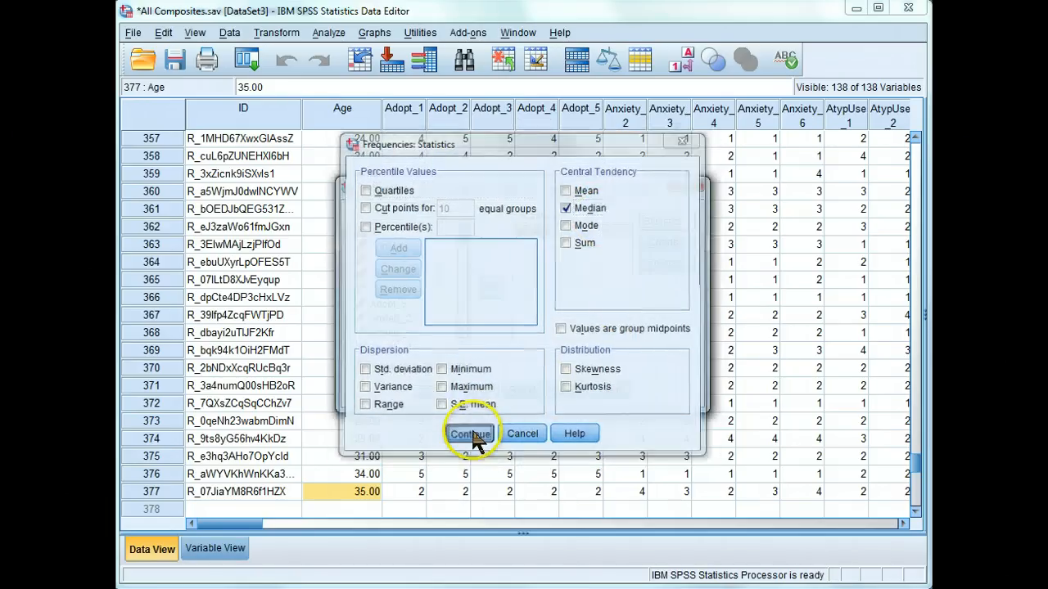
{"action": "left_click", "coordinate": [469, 434]}
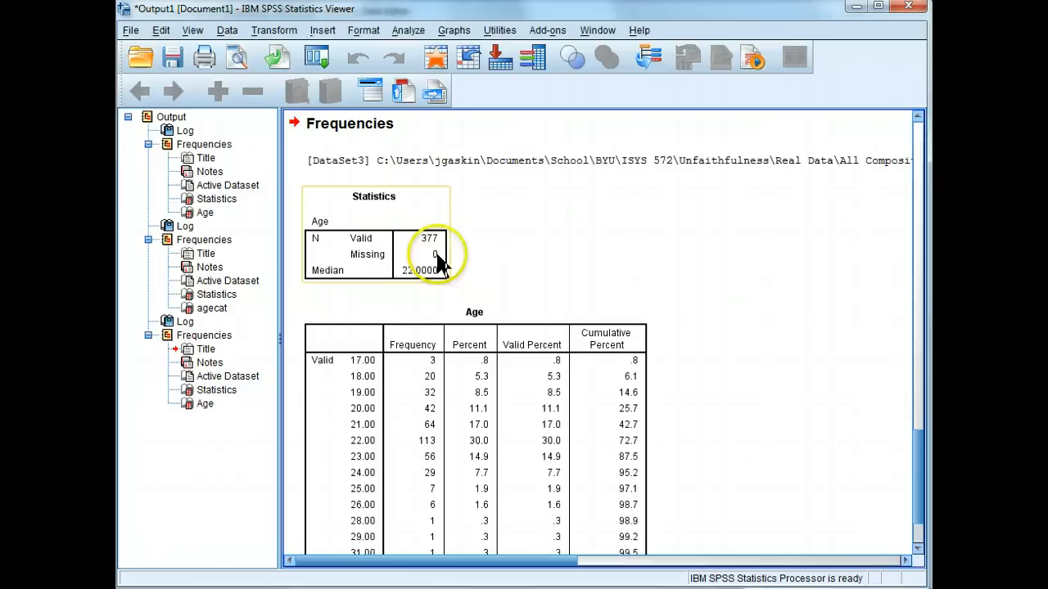
{"action": "scroll", "scroll_direction": "down", "scroll_amount": 3}
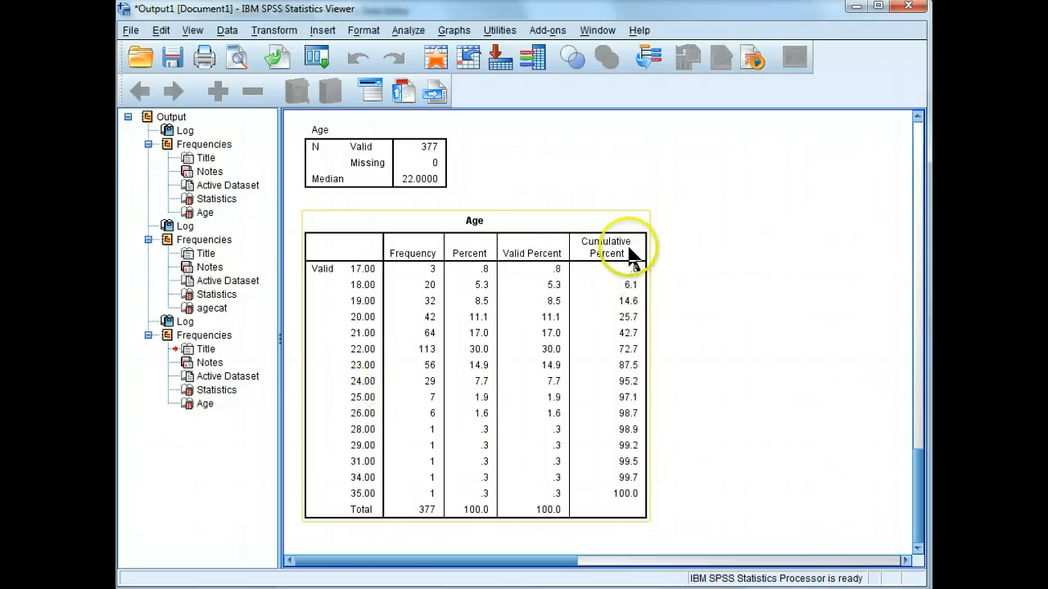
{"action": "mouse_move", "coordinate": [639, 331]}
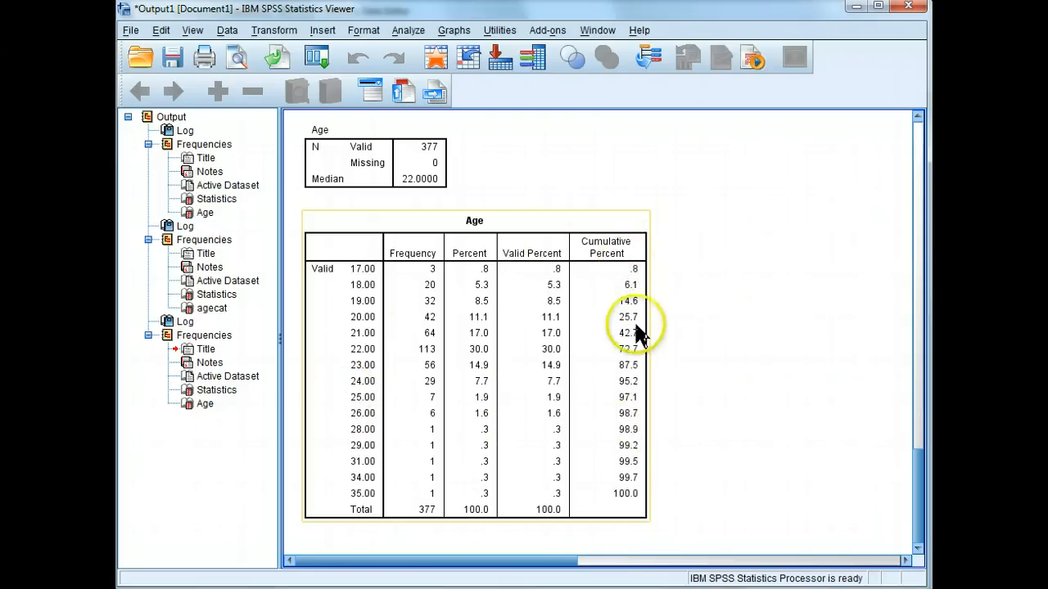
{"action": "mouse_move", "coordinate": [545, 352]}
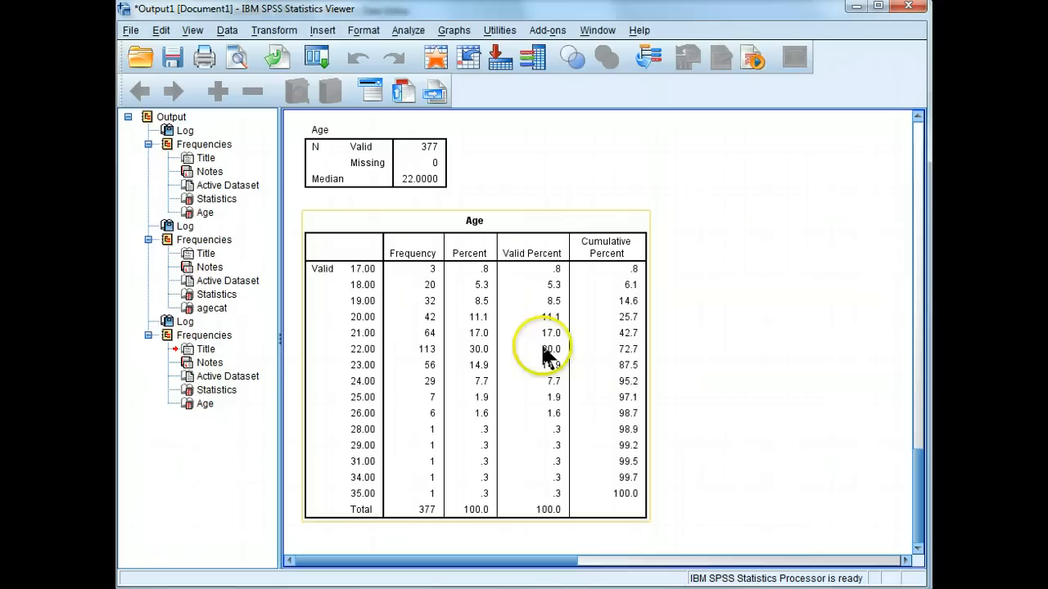
{"action": "mouse_move", "coordinate": [631, 356]}
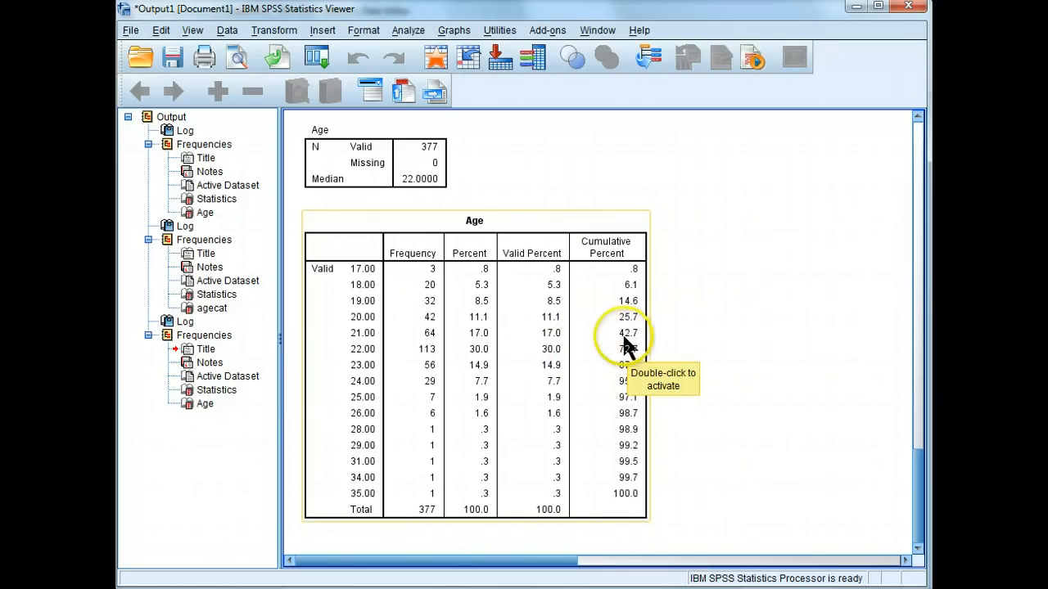
{"action": "mouse_move", "coordinate": [609, 348]}
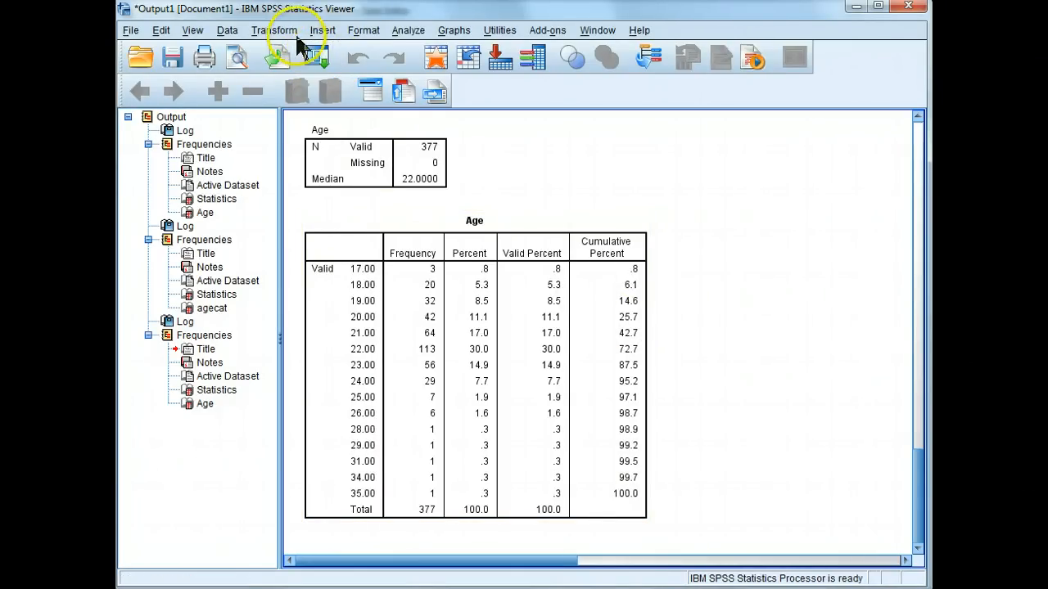
In Recode into Different Variables, map Age to a new output variable named AgeCat
{"action": "left_click", "coordinate": [274, 30]}
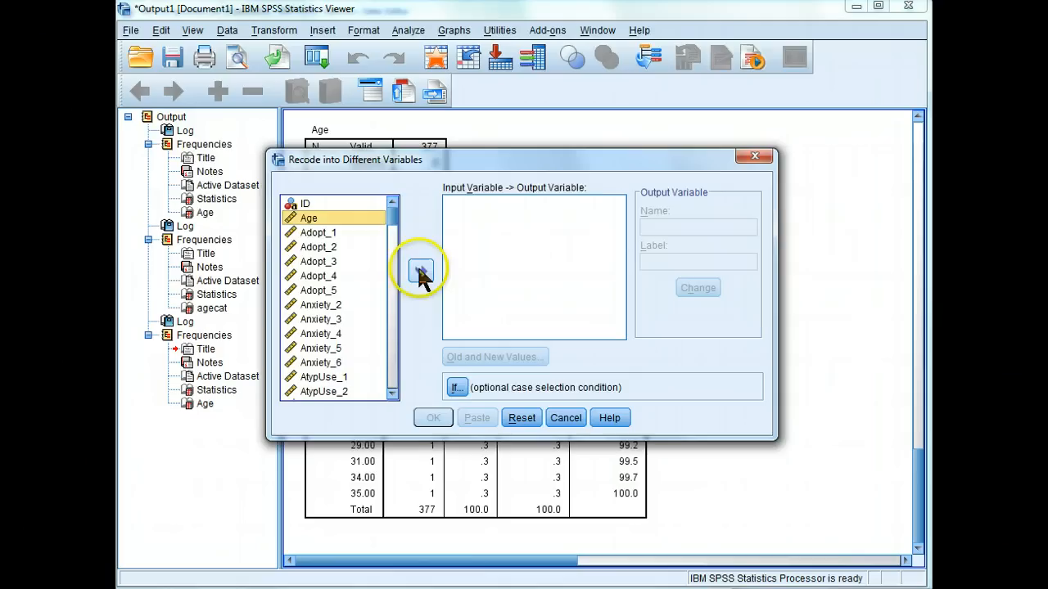
{"action": "left_click", "coordinate": [420, 270]}
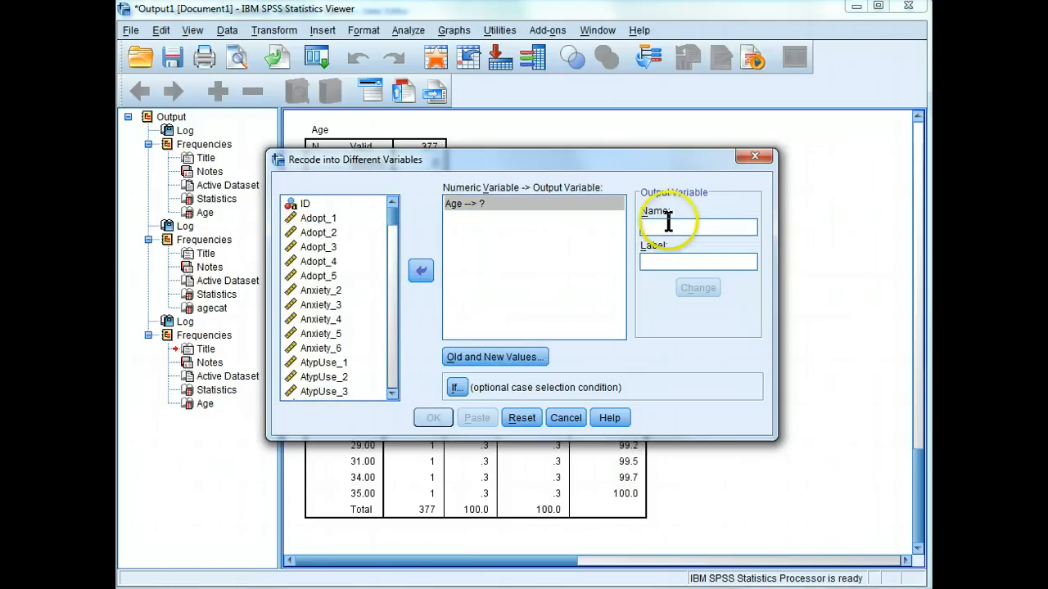
{"action": "type", "text": "AgeCat"}
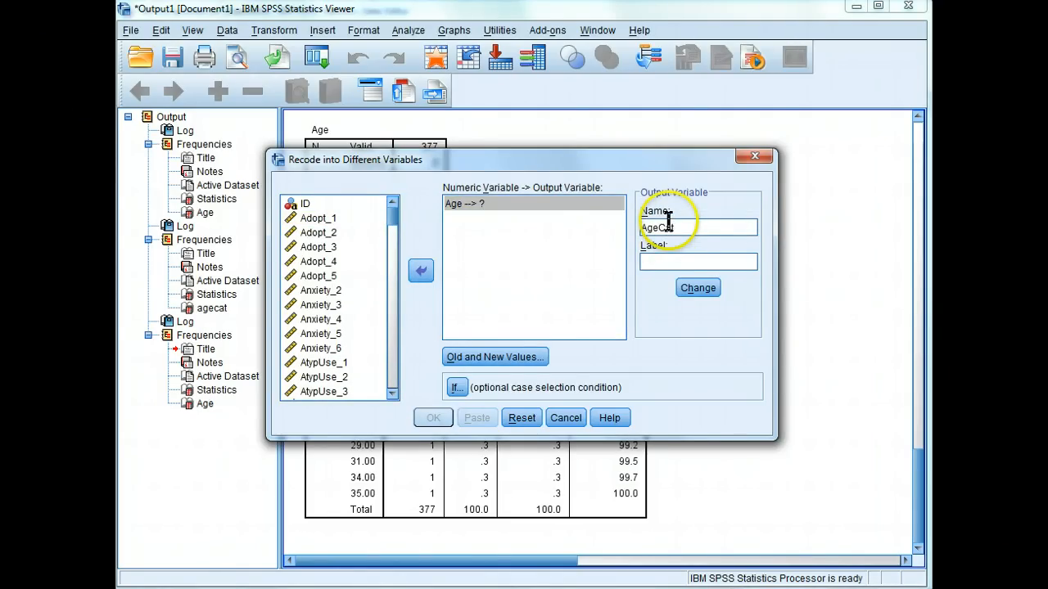
{"action": "left_click", "coordinate": [697, 287]}
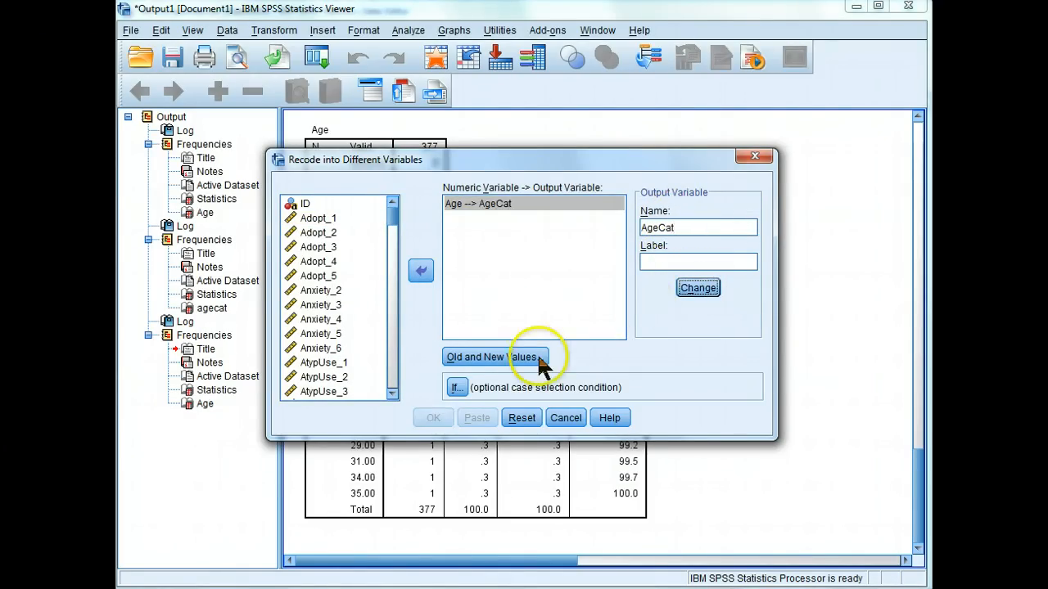
Recode ages 22 through highest to 1 and all other values to 0 in AgeCat
{"action": "left_click", "coordinate": [493, 357]}
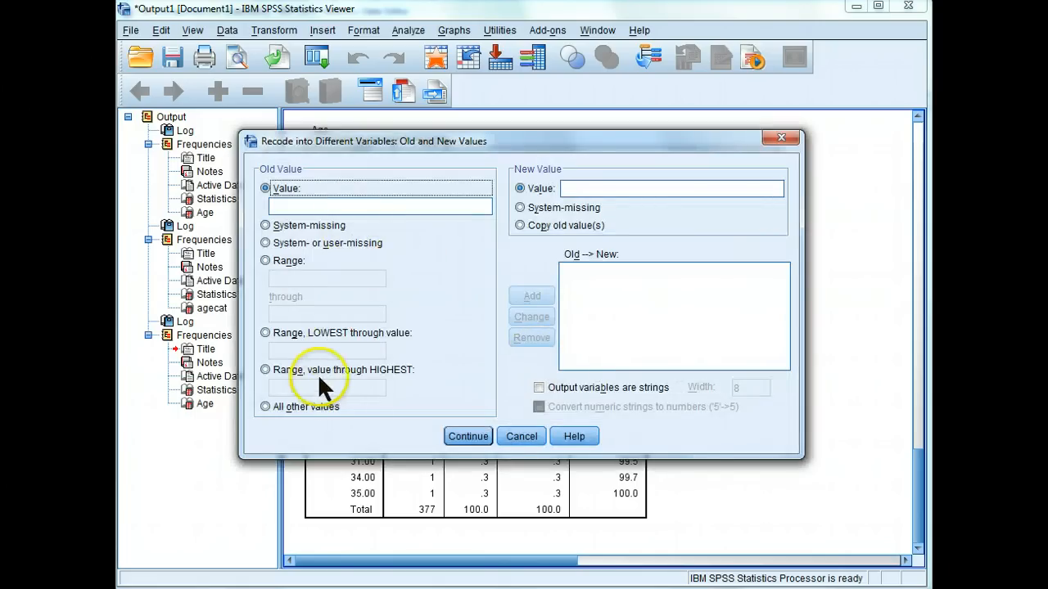
{"action": "left_click", "coordinate": [266, 370]}
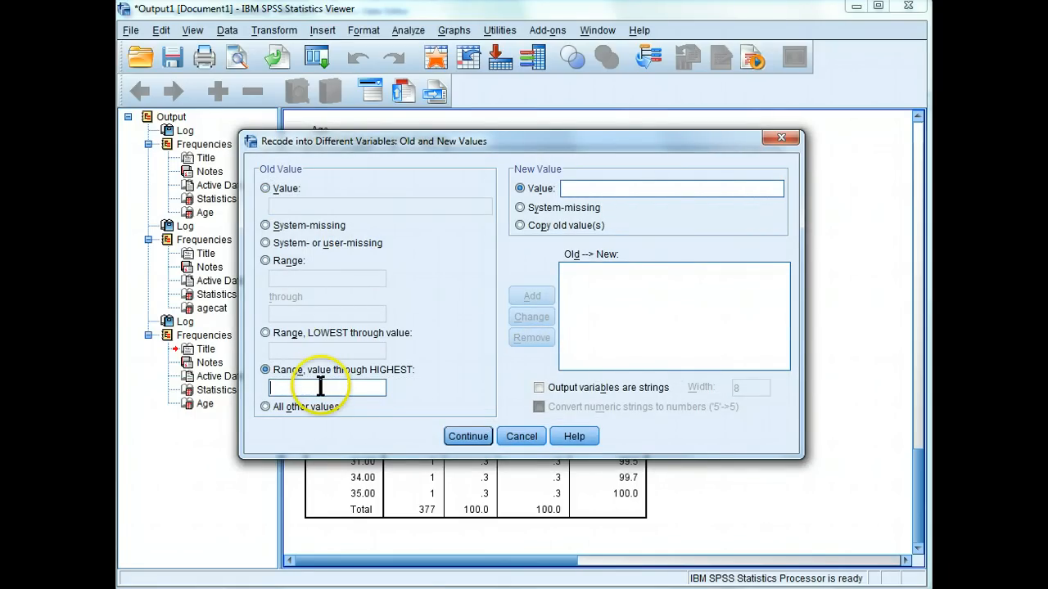
{"action": "type", "text": "22"}
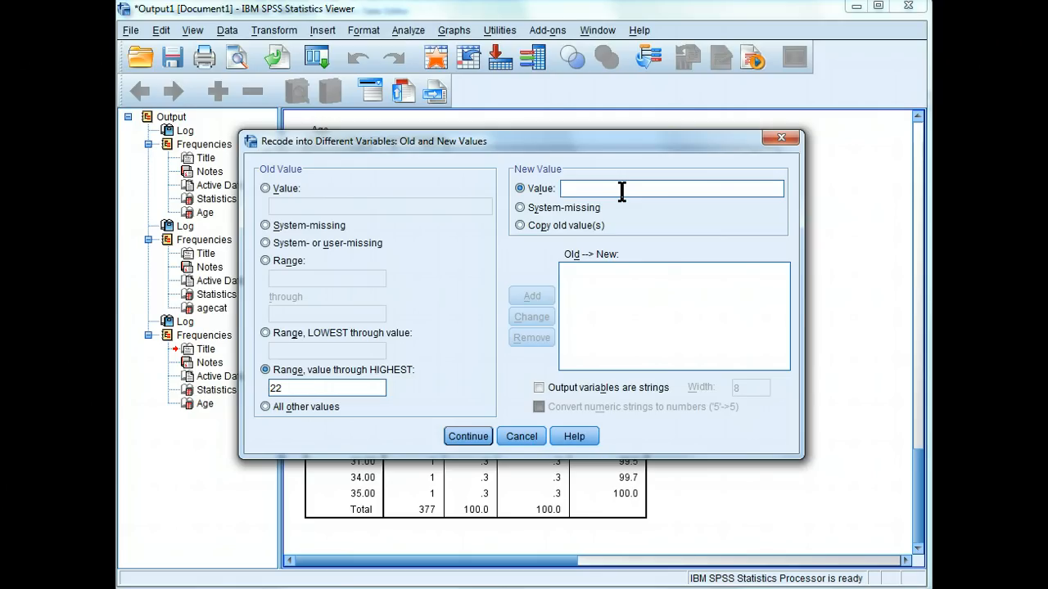
{"action": "type", "text": "1"}
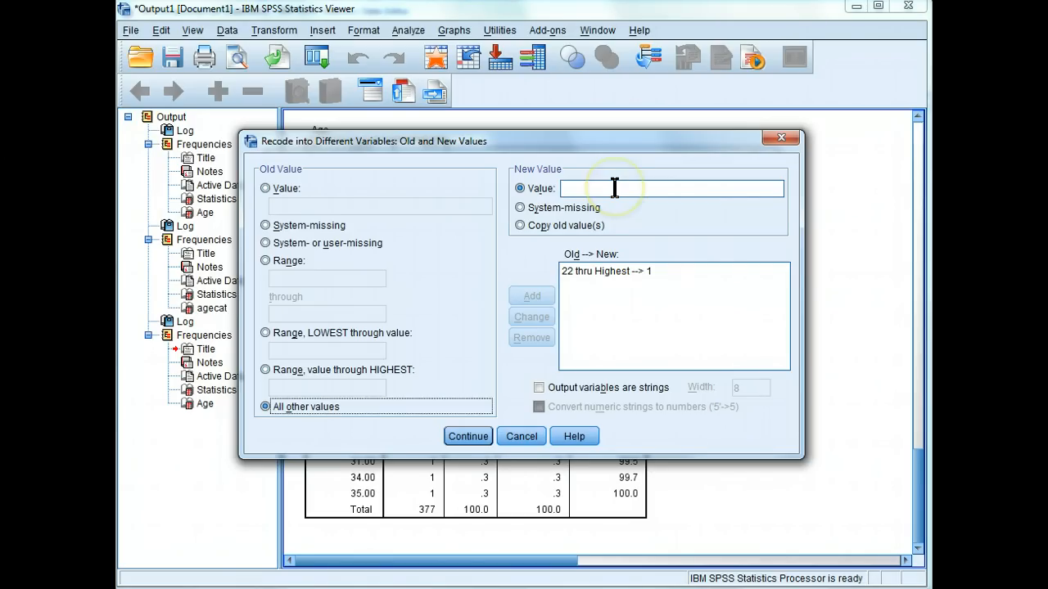
{"action": "type", "text": "0"}
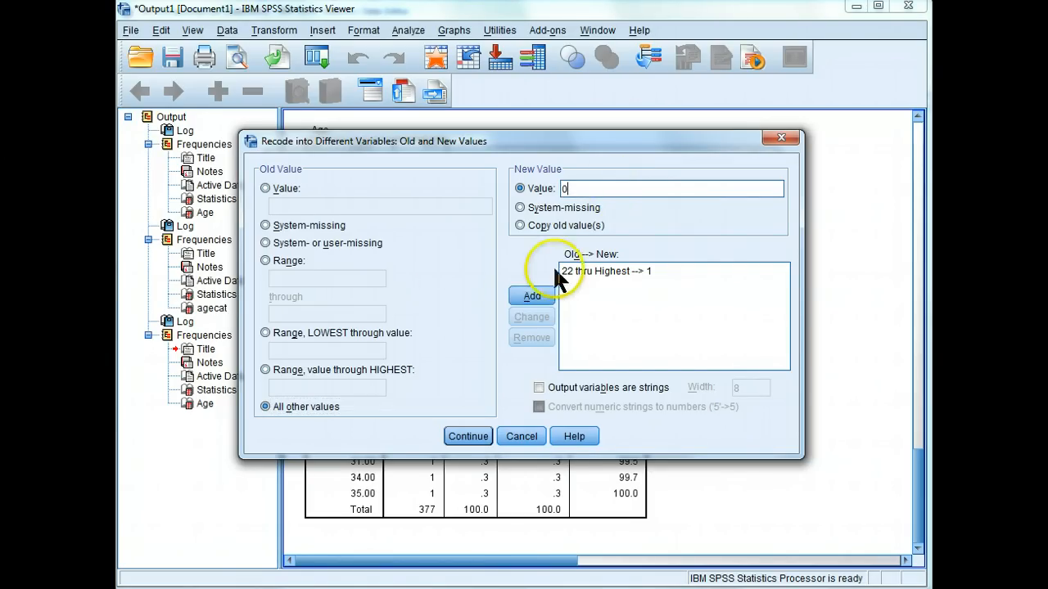
{"action": "left_click", "coordinate": [531, 295]}
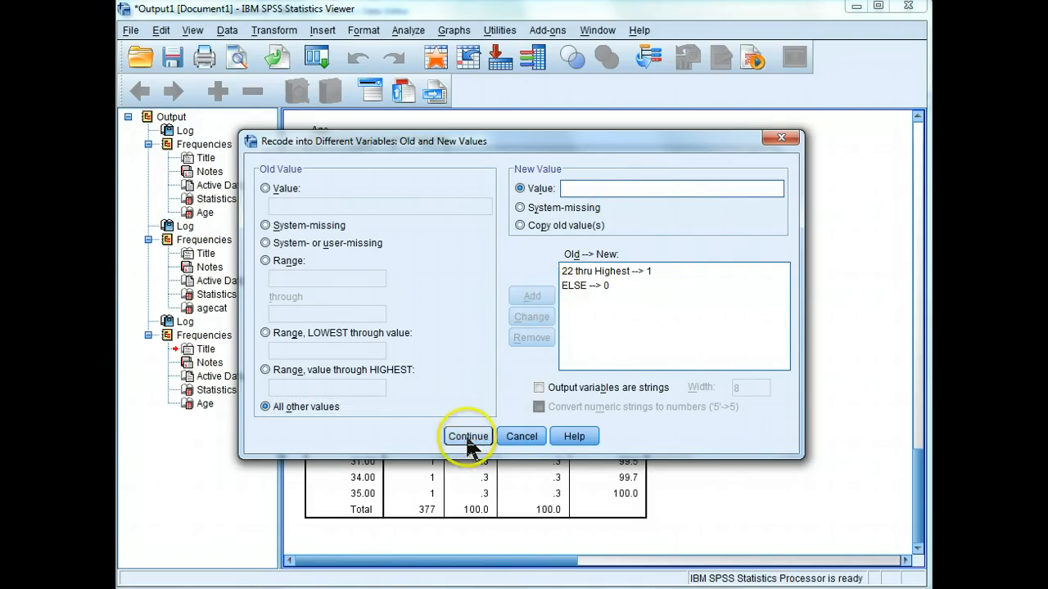
{"action": "left_click", "coordinate": [468, 435]}
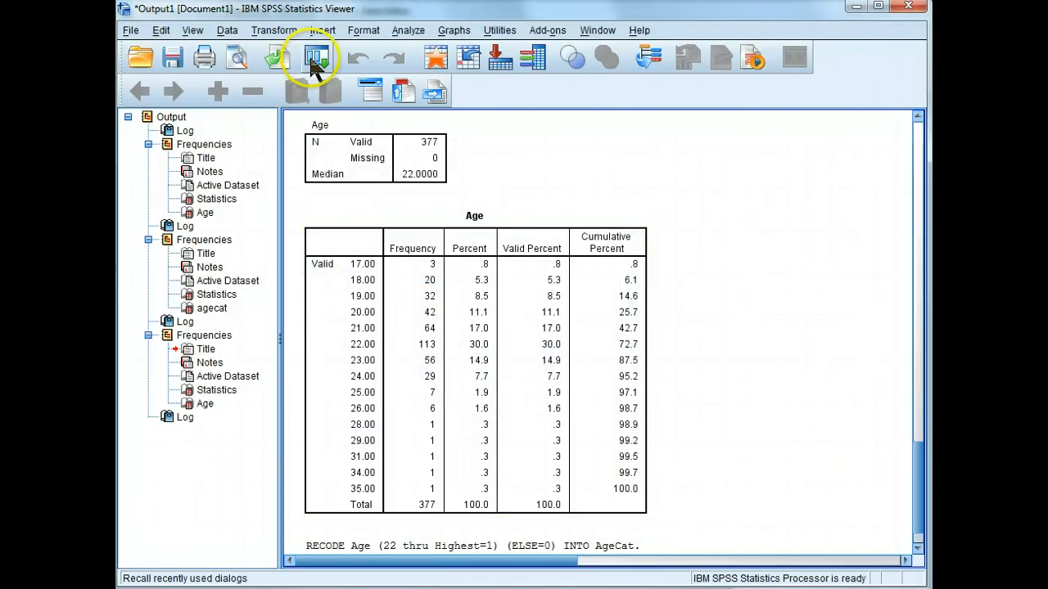
Rerun the recalled Frequencies on AgeCat instead of Age: 161 coded 0, 216 coded 1
{"action": "left_click", "coordinate": [316, 57]}
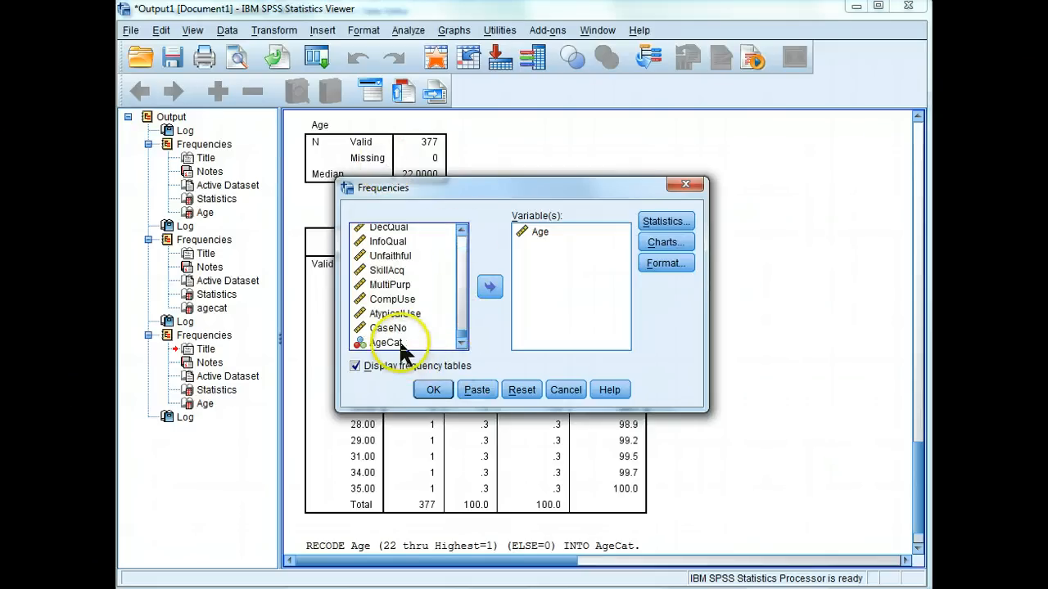
{"action": "left_click", "coordinate": [389, 343]}
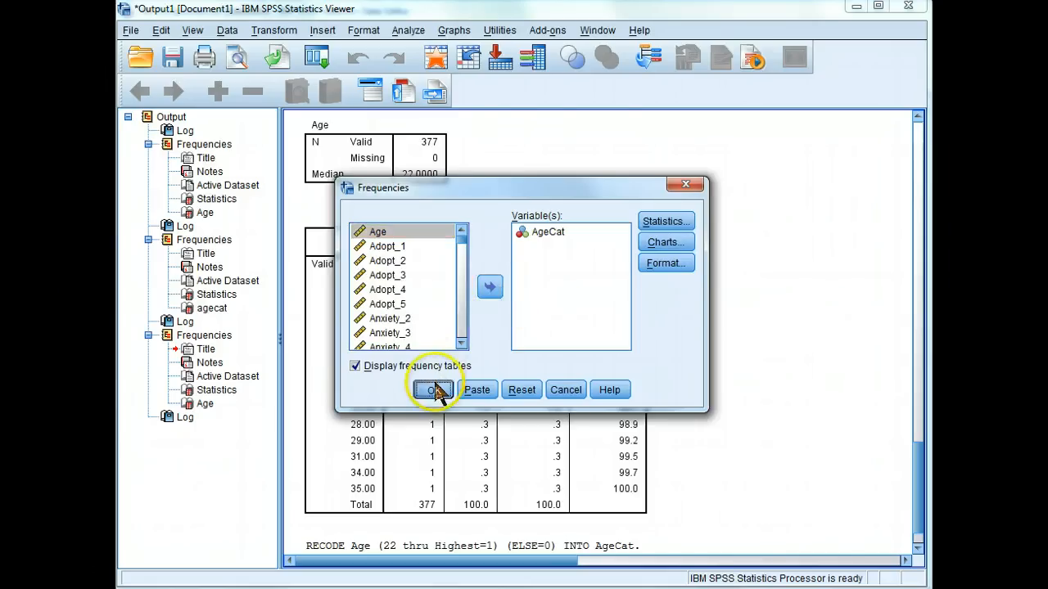
{"action": "left_click", "coordinate": [433, 390]}
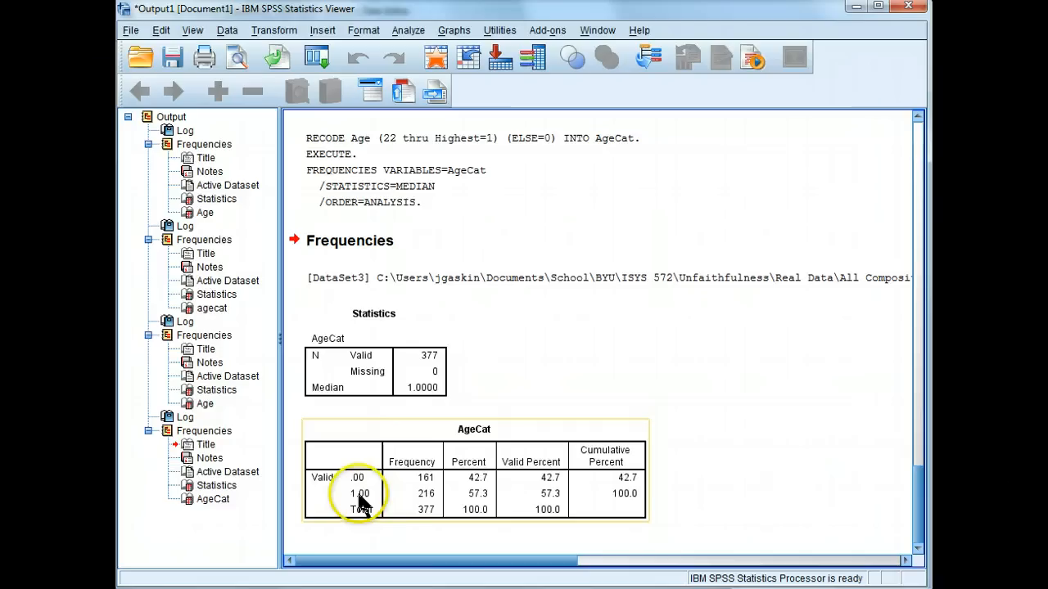
{"action": "mouse_move", "coordinate": [442, 488]}
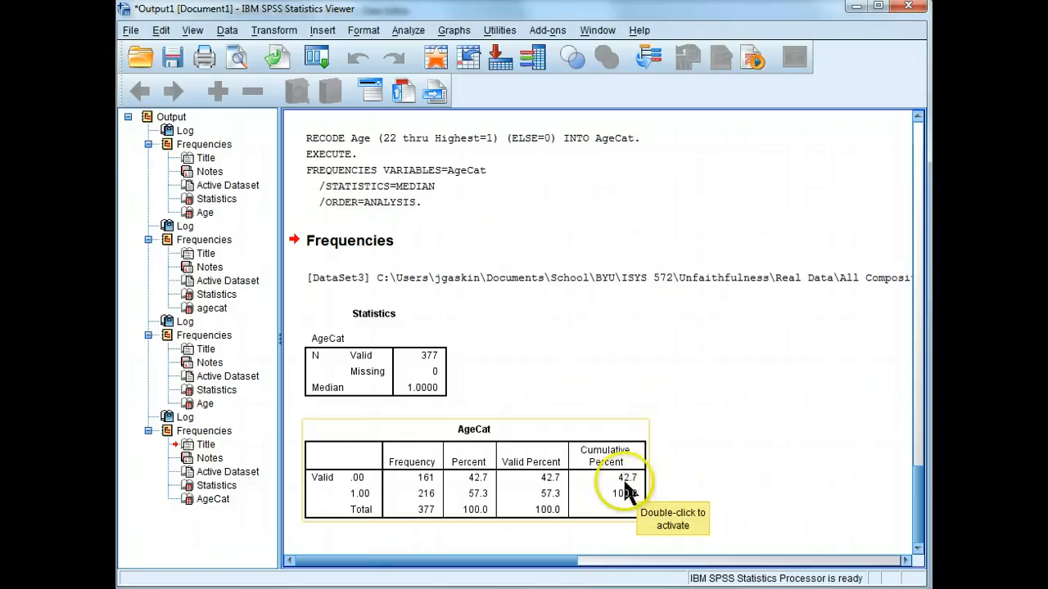
{"action": "mouse_move", "coordinate": [421, 504]}
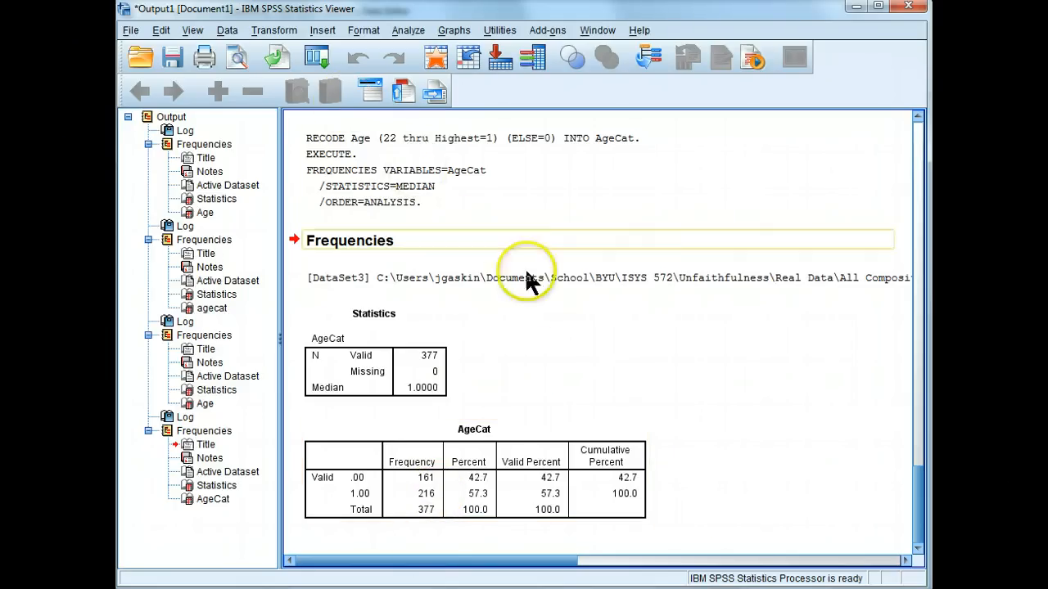
{"action": "mouse_move", "coordinate": [847, 106]}
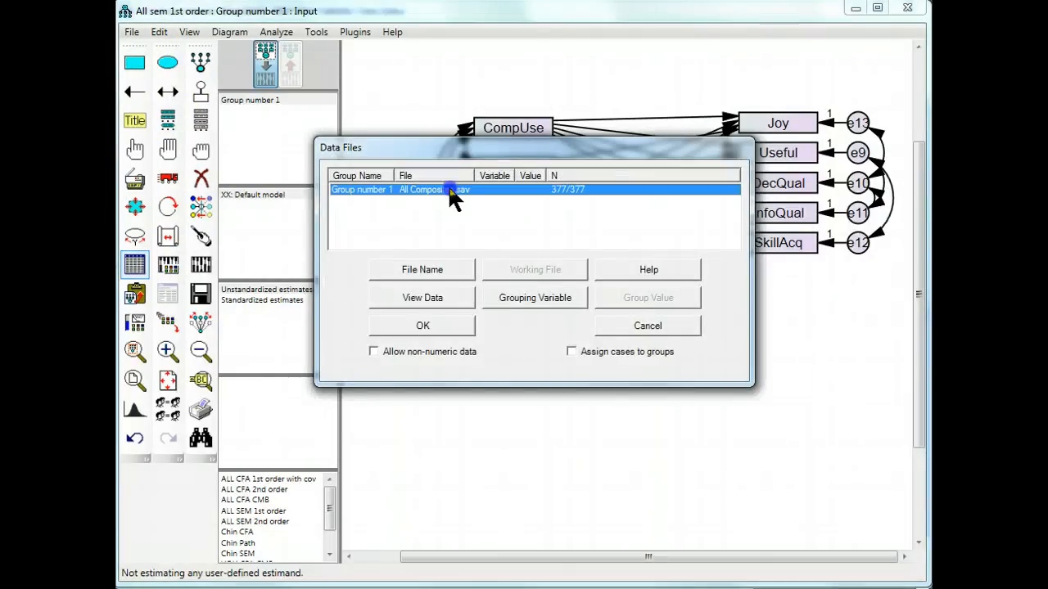
Give Group number 1 All Composites.sav, grouped by AgeCat value 0 (161 of 377 cases)
{"action": "left_click", "coordinate": [421, 269]}
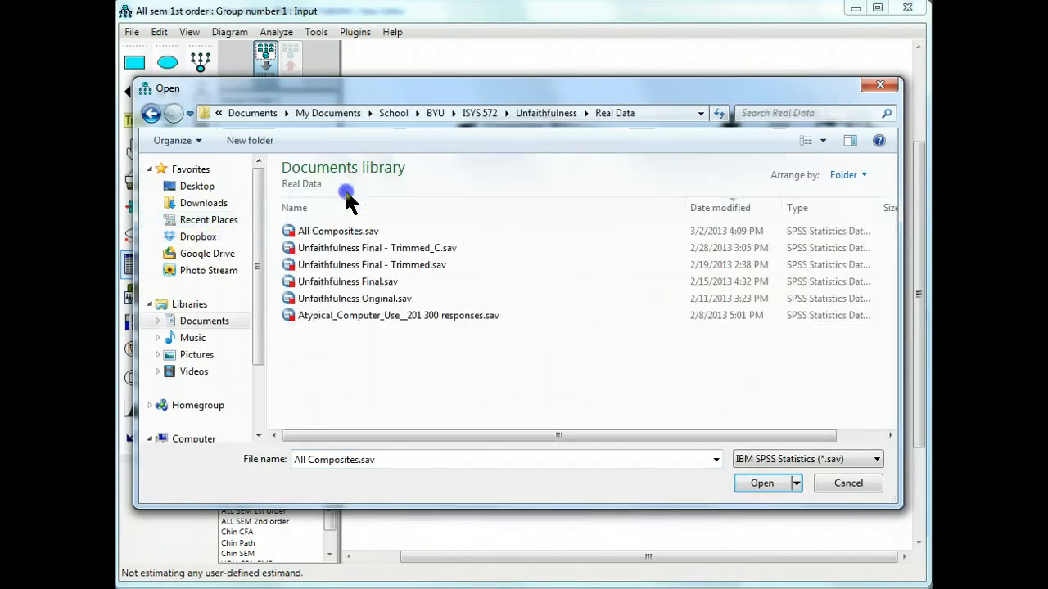
{"action": "left_click", "coordinate": [761, 483]}
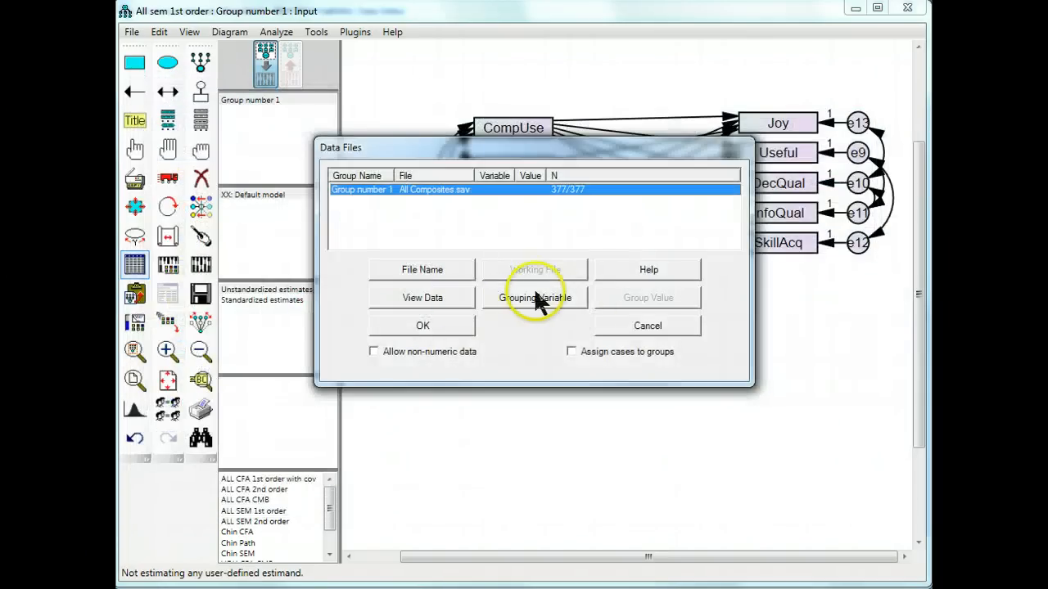
{"action": "left_click", "coordinate": [534, 297]}
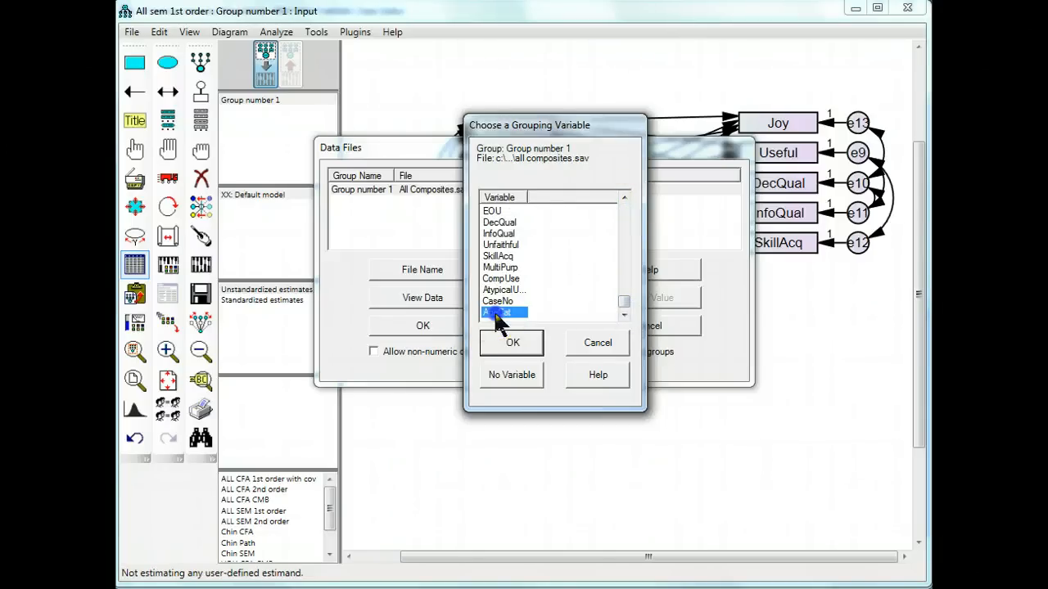
{"action": "left_click", "coordinate": [512, 342]}
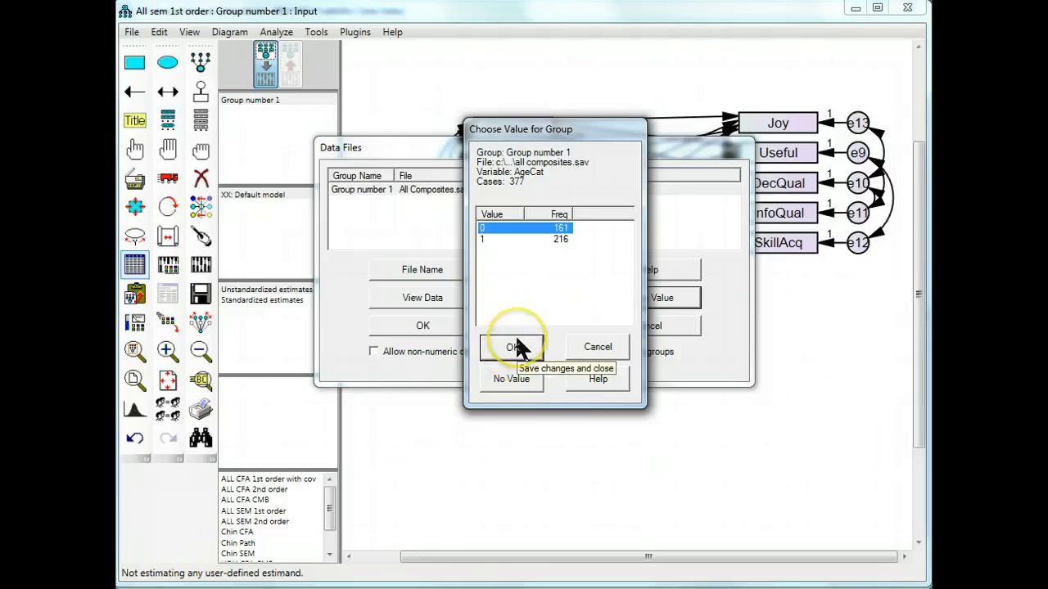
{"action": "left_click", "coordinate": [511, 346]}
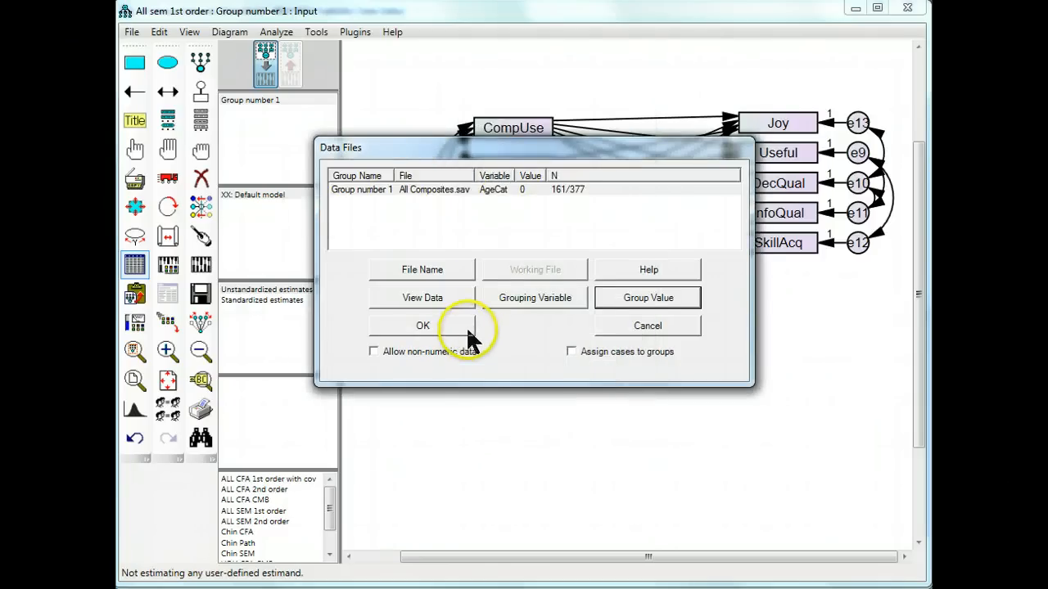
Add a second group using All Composites.sav, grouped by AgeCat value 1 (216 cases)
{"action": "left_click", "coordinate": [422, 325]}
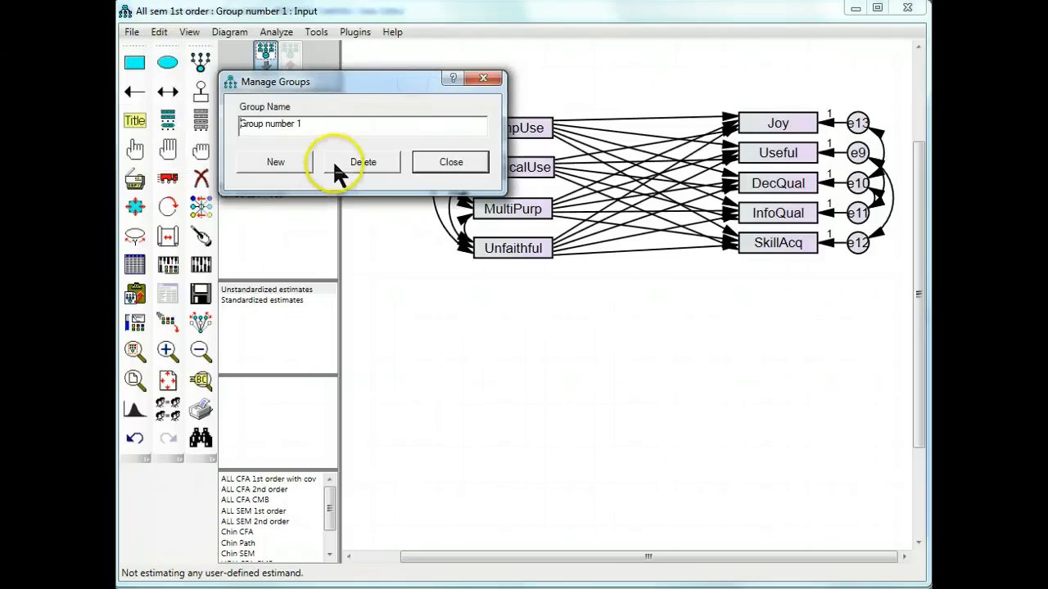
{"action": "left_click", "coordinate": [275, 162]}
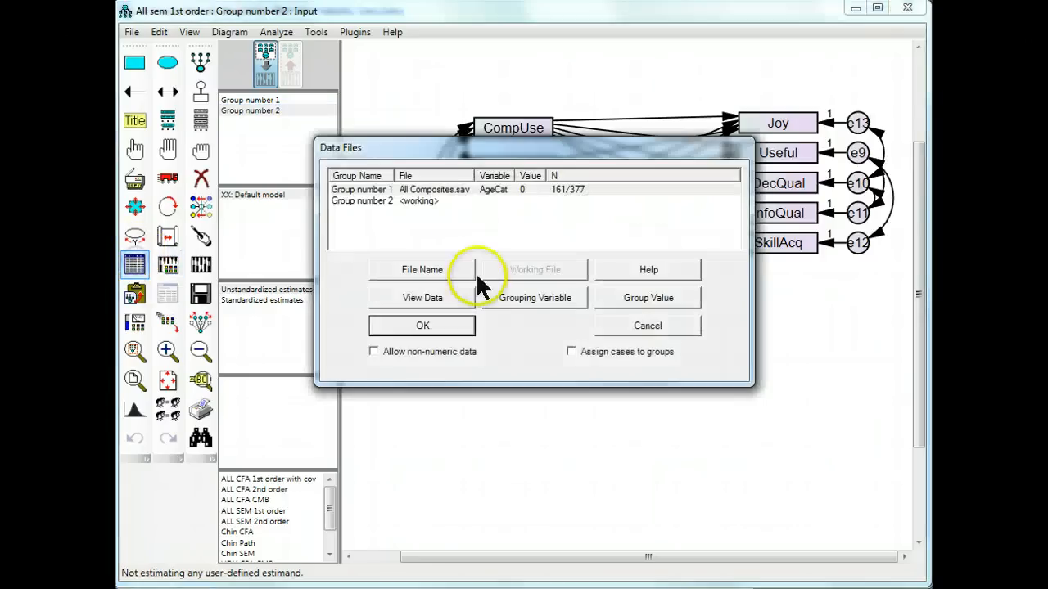
{"action": "left_click", "coordinate": [423, 269]}
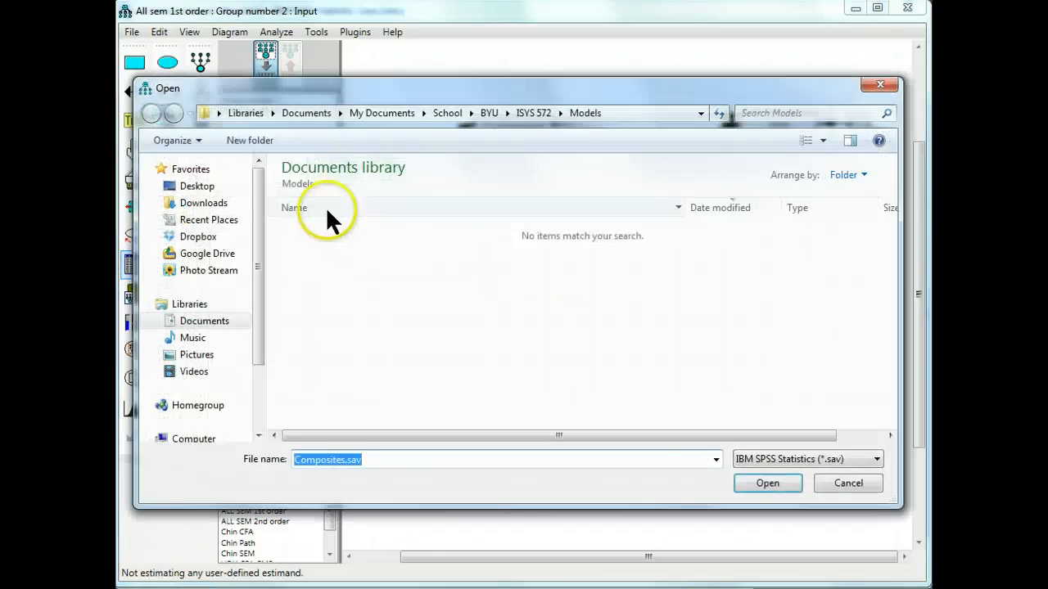
{"action": "left_click", "coordinate": [208, 219]}
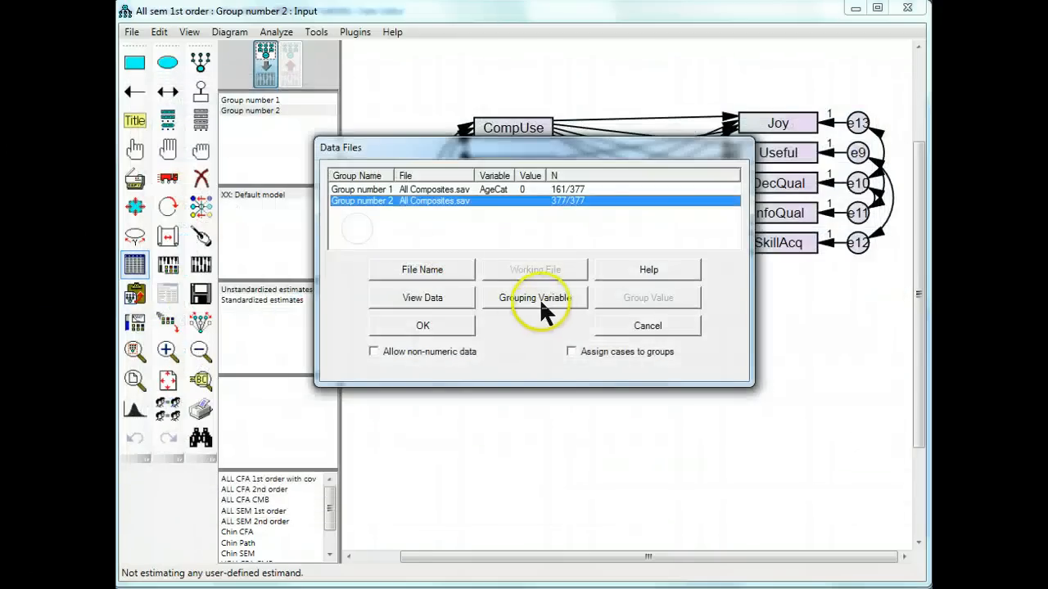
{"action": "left_click", "coordinate": [534, 297]}
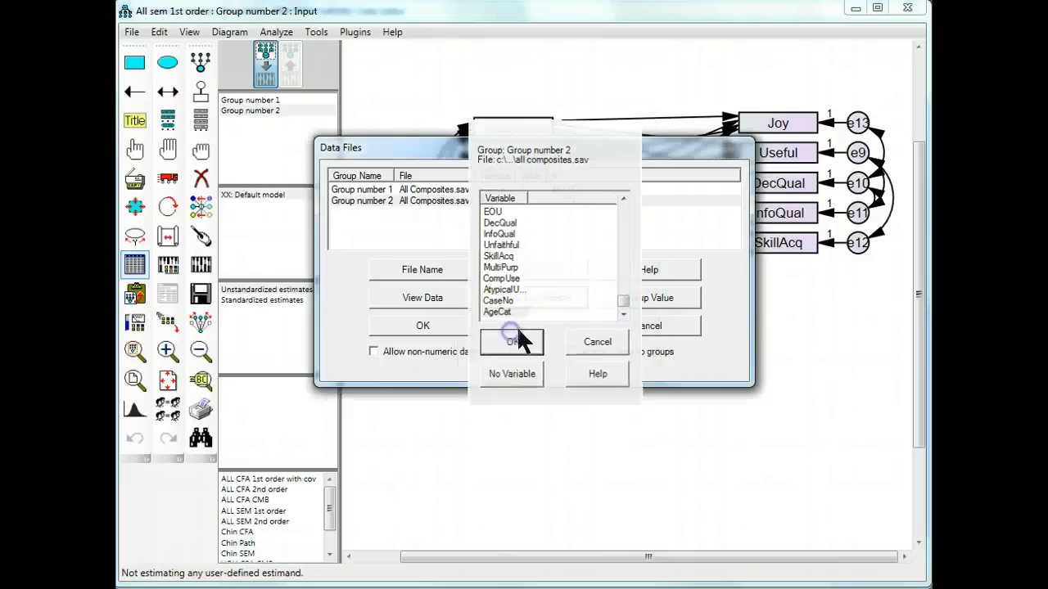
{"action": "left_click", "coordinate": [512, 342]}
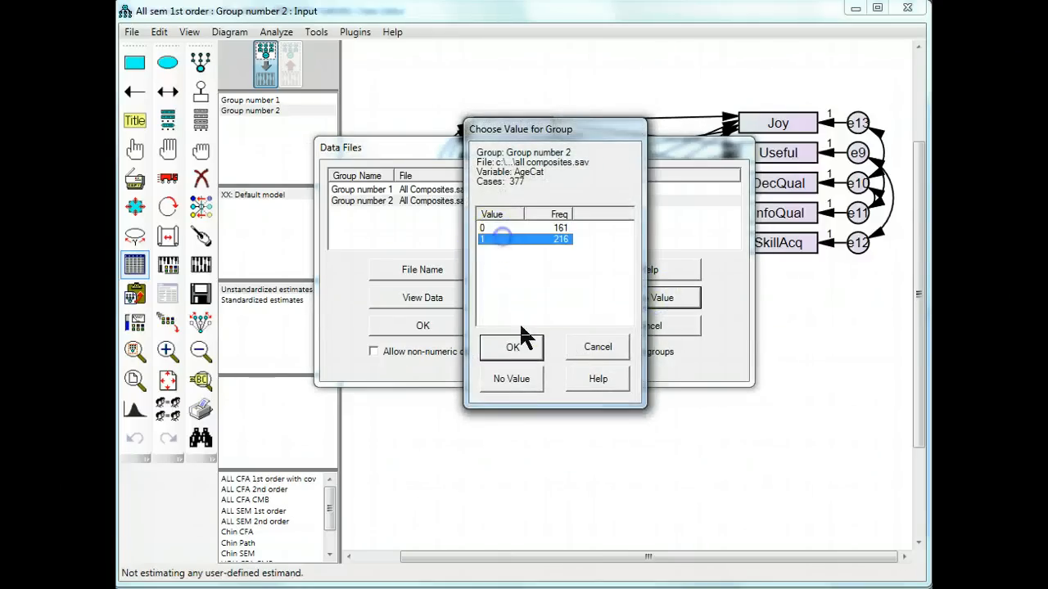
{"action": "left_click", "coordinate": [511, 347]}
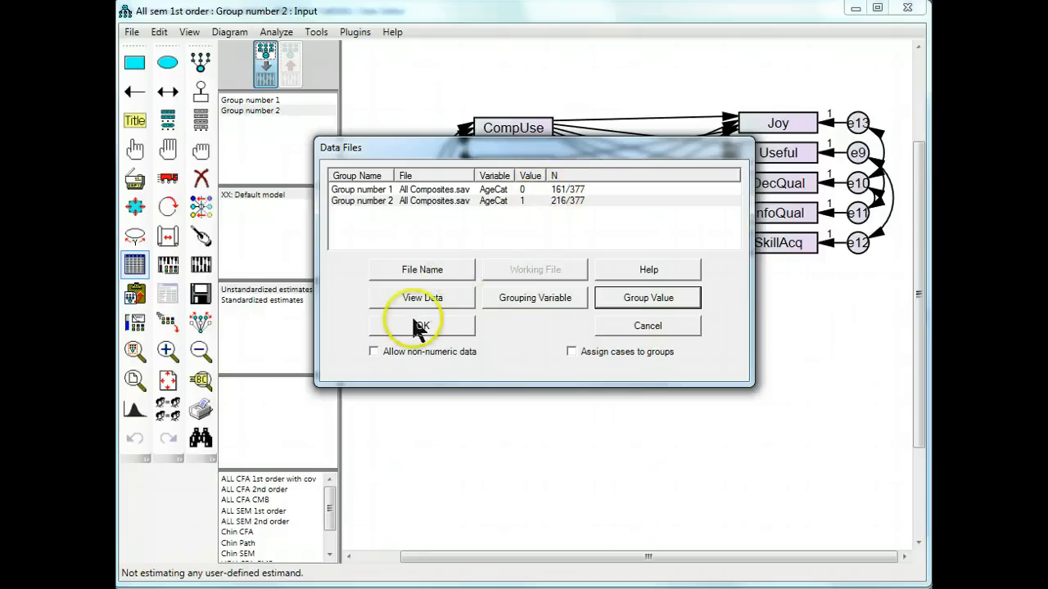
Estimate the two-group model and compare standardized estimates for Group number 1 and 2
{"action": "left_click", "coordinate": [422, 326]}
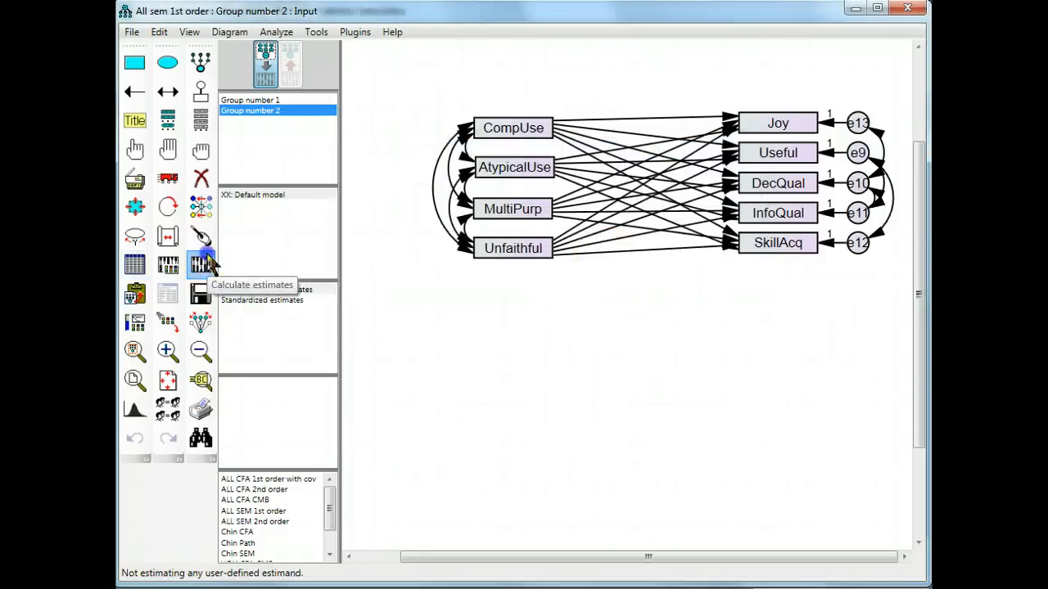
{"action": "left_click", "coordinate": [201, 264]}
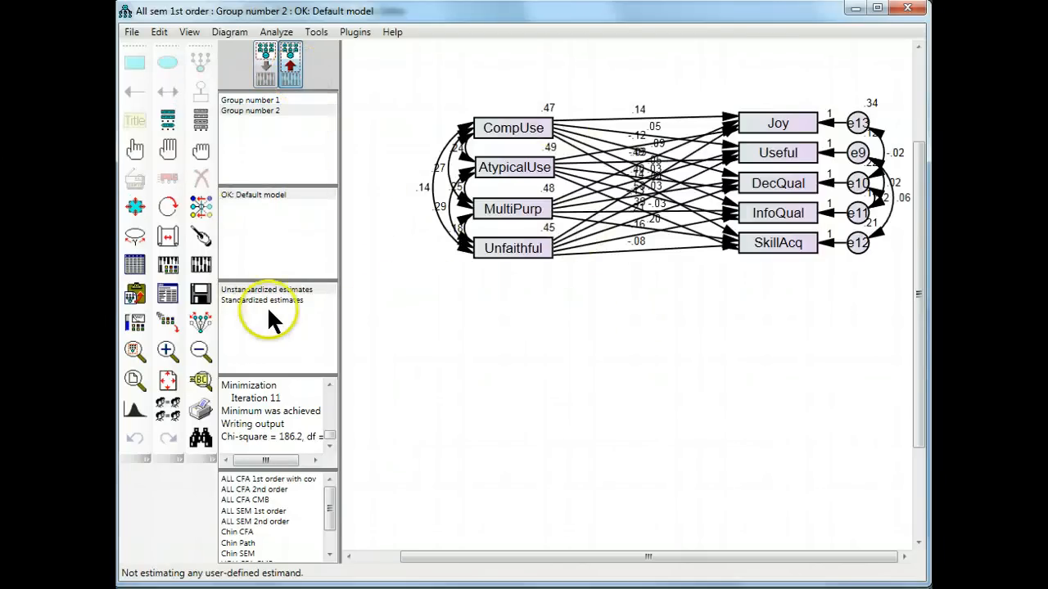
{"action": "left_click", "coordinate": [262, 300]}
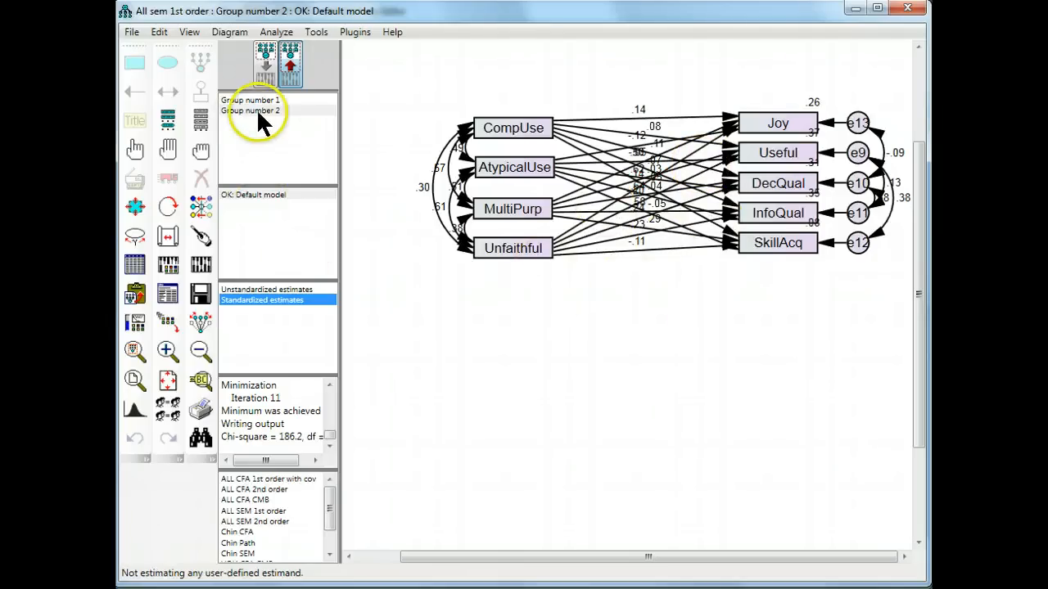
{"action": "left_click", "coordinate": [250, 99]}
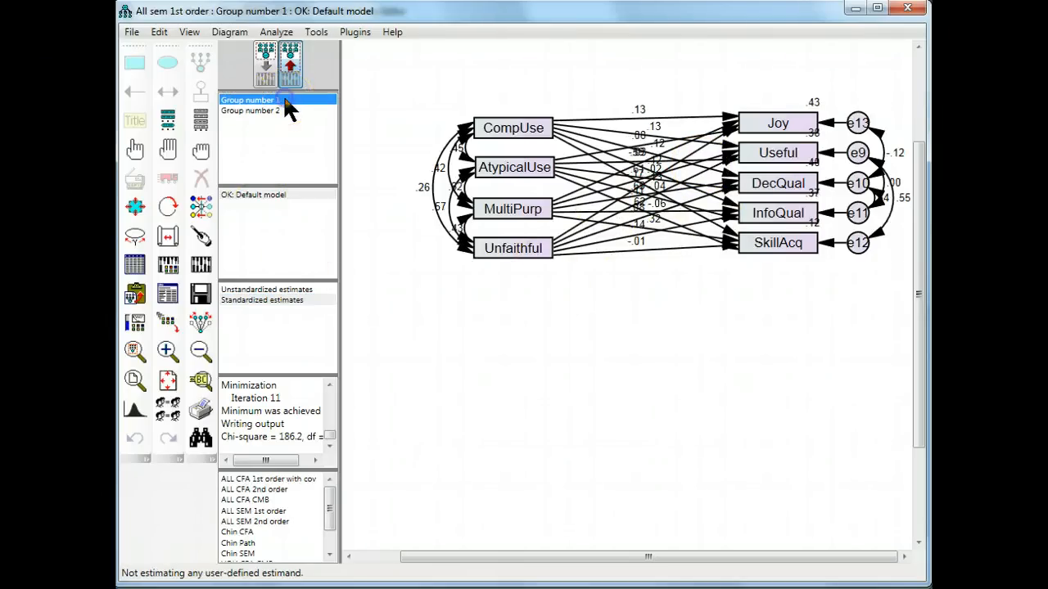
{"action": "left_click", "coordinate": [250, 111]}
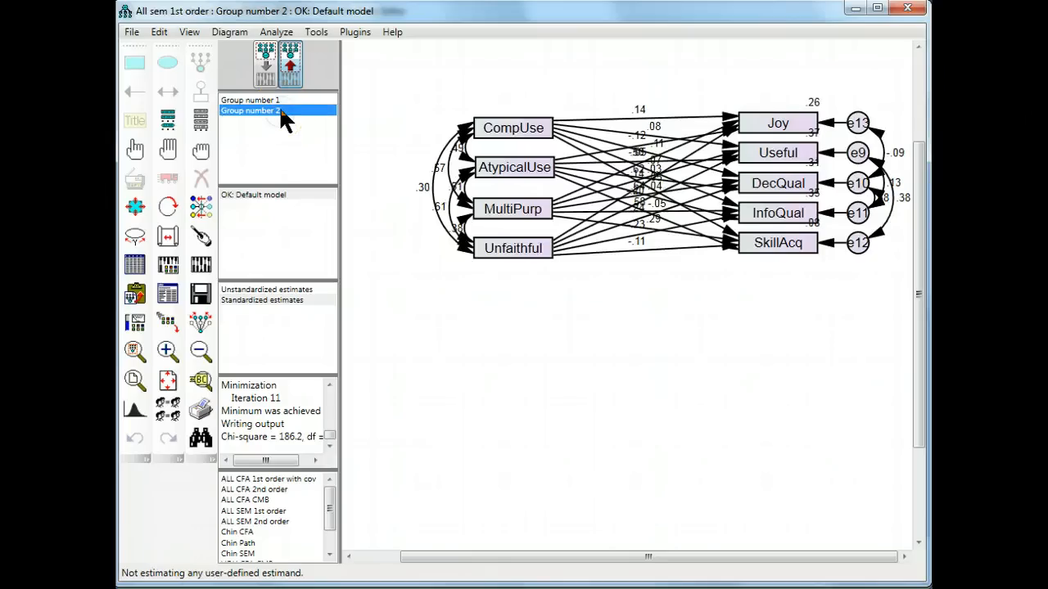